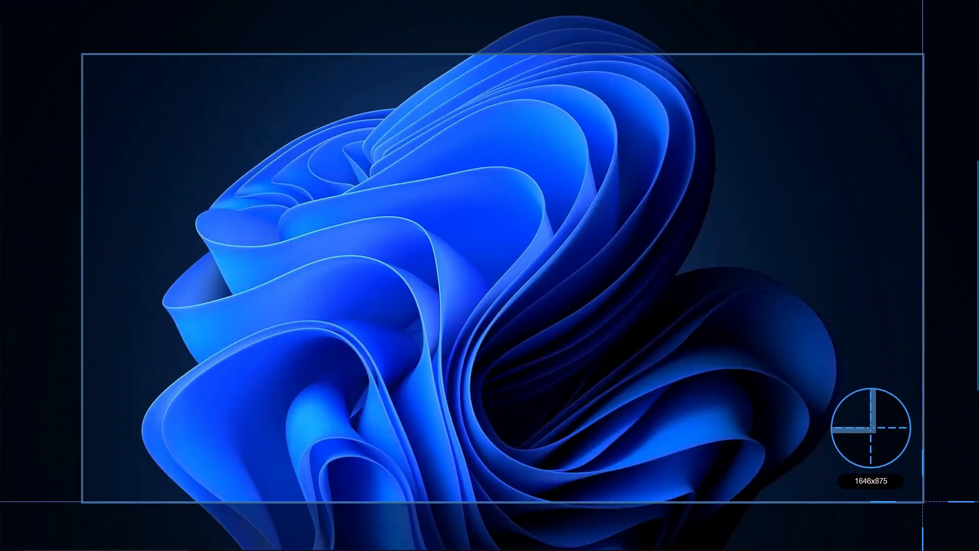
# Step: Scroll the Scrnli homepage past Features down to the How it works Screenshot section
pyautogui.rightClick(550, 293)
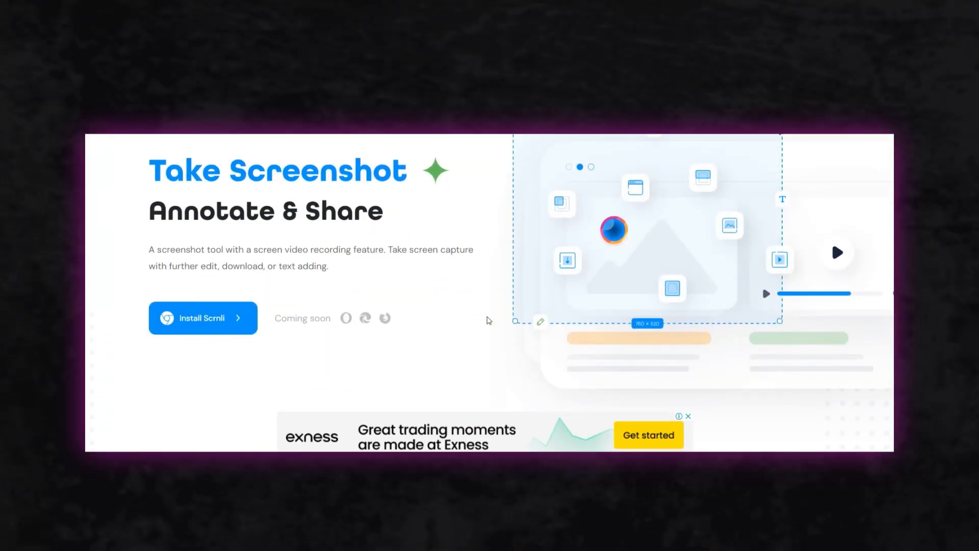
pyautogui.scroll(-3)
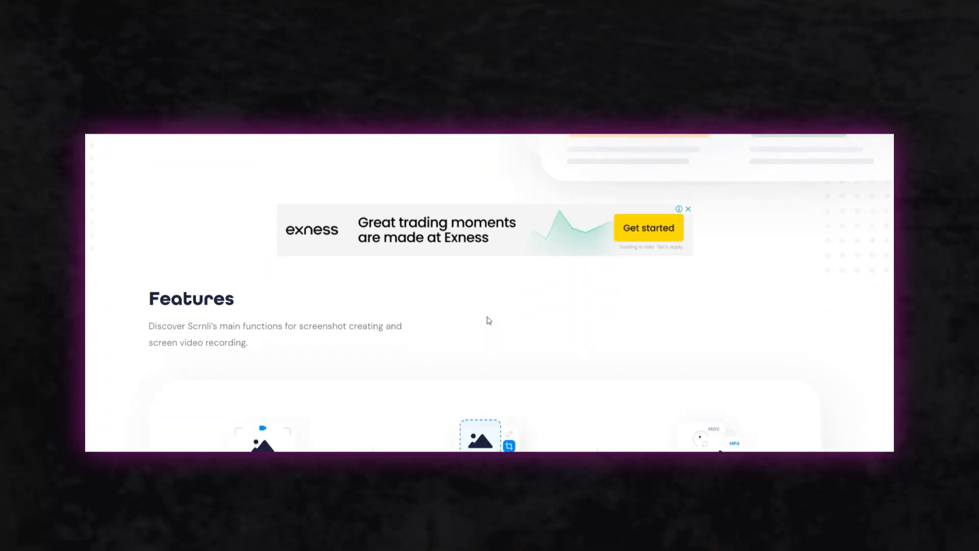
pyautogui.scroll(-3)
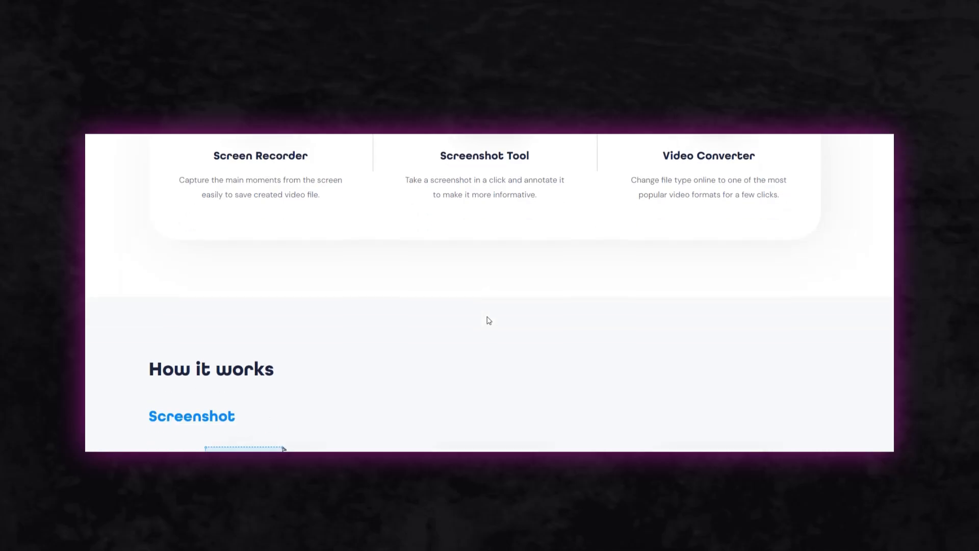
pyautogui.scroll(-3)
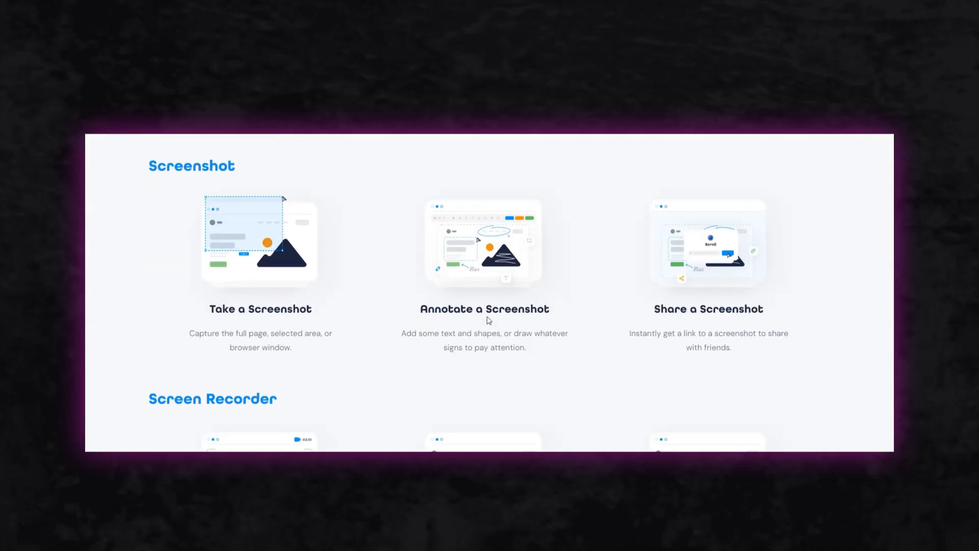
pyautogui.scroll(-3)
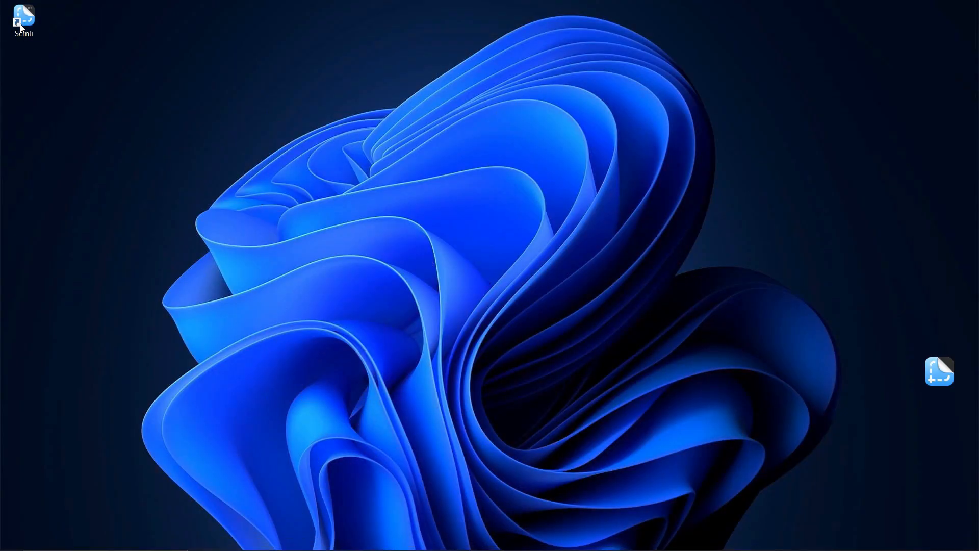
pyautogui.moveTo(924, 379)
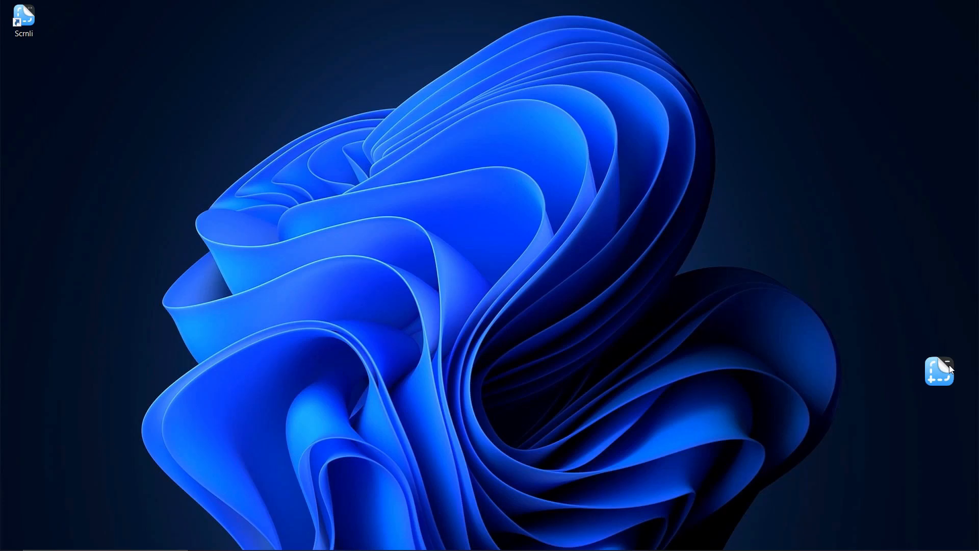
# Step: Choose Record video from the Scrnli dropzone icon's menu
pyautogui.click(939, 371)
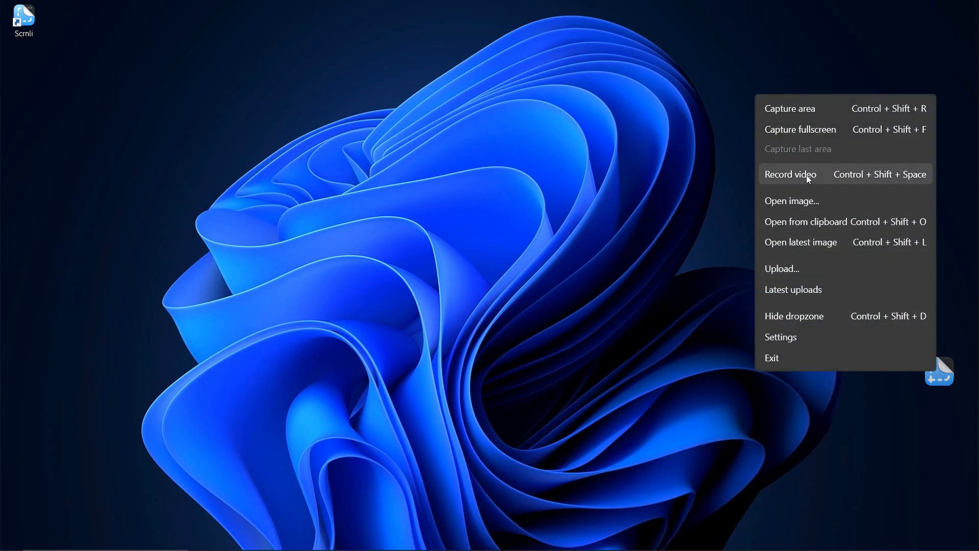
pyautogui.click(790, 173)
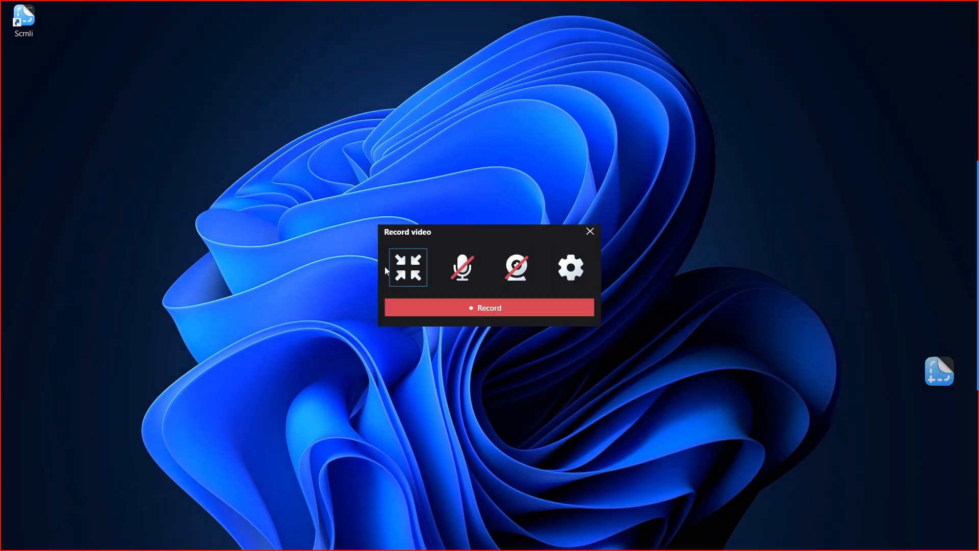
pyautogui.moveTo(410, 272)
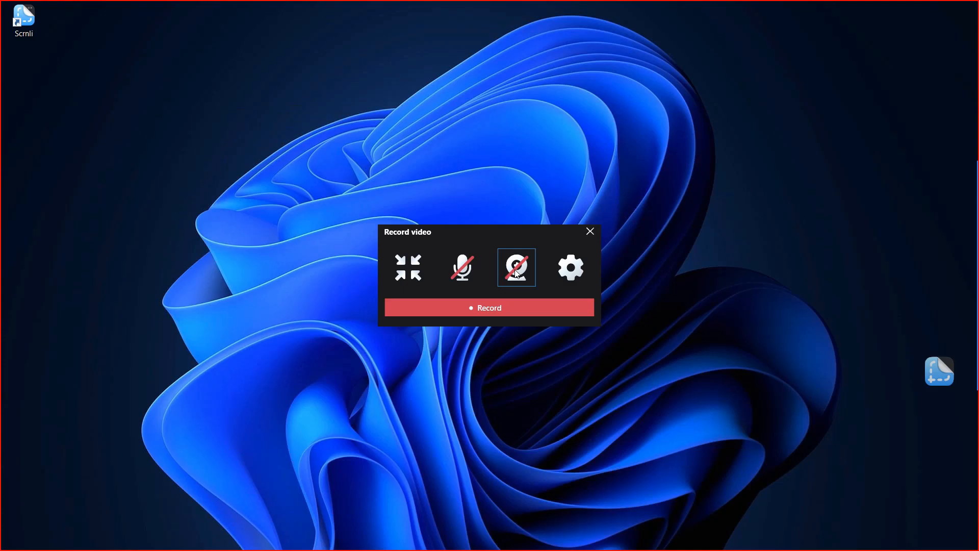
pyautogui.moveTo(569, 267)
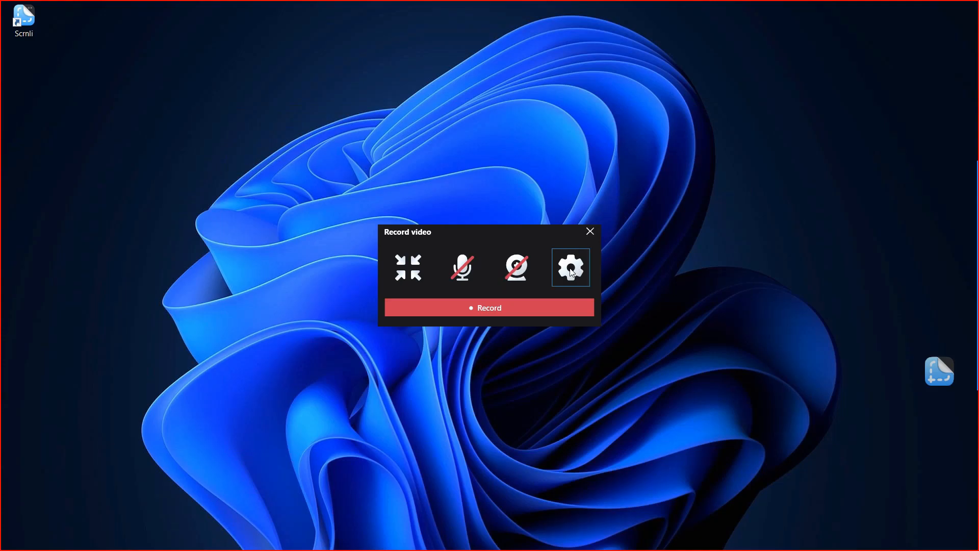
# Step: Set Scrnli video settings to 60 FPS and High quality
pyautogui.click(570, 266)
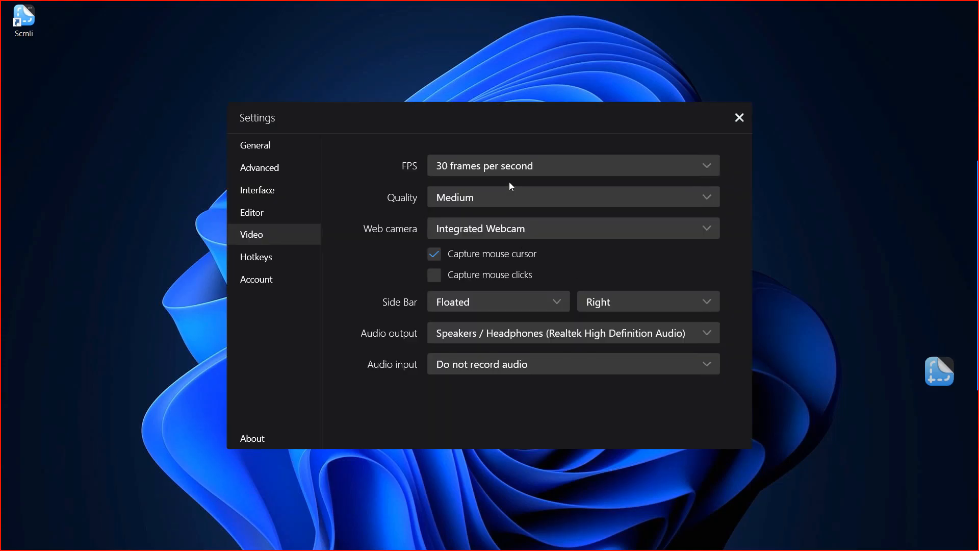
pyautogui.click(571, 164)
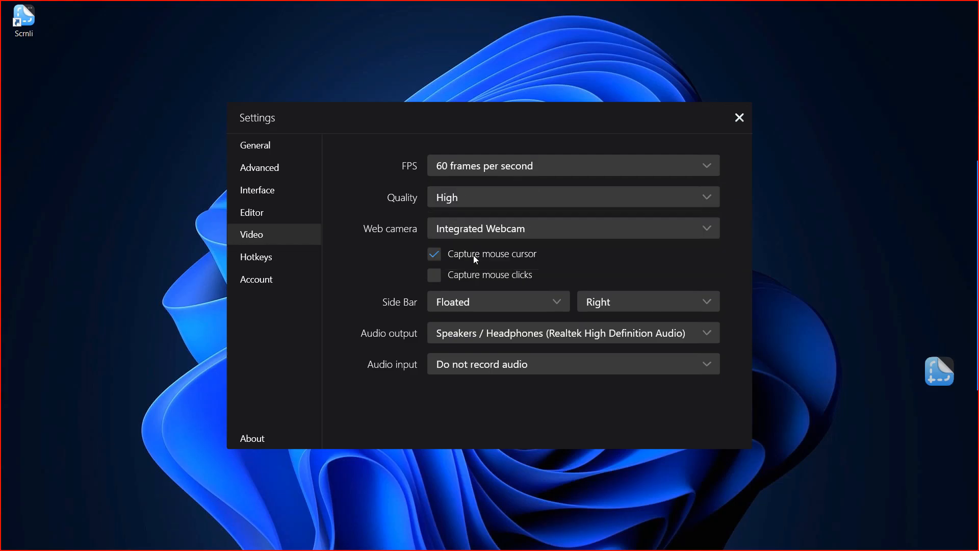
pyautogui.click(739, 118)
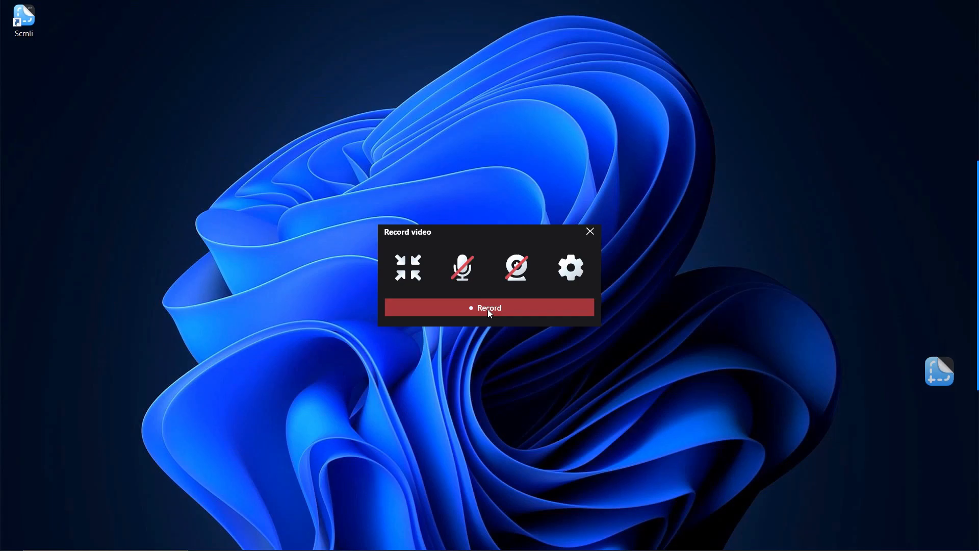
# Step: Start the Scrnli screen recording and reopen Scrnli from its desktop shortcut
pyautogui.click(489, 307)
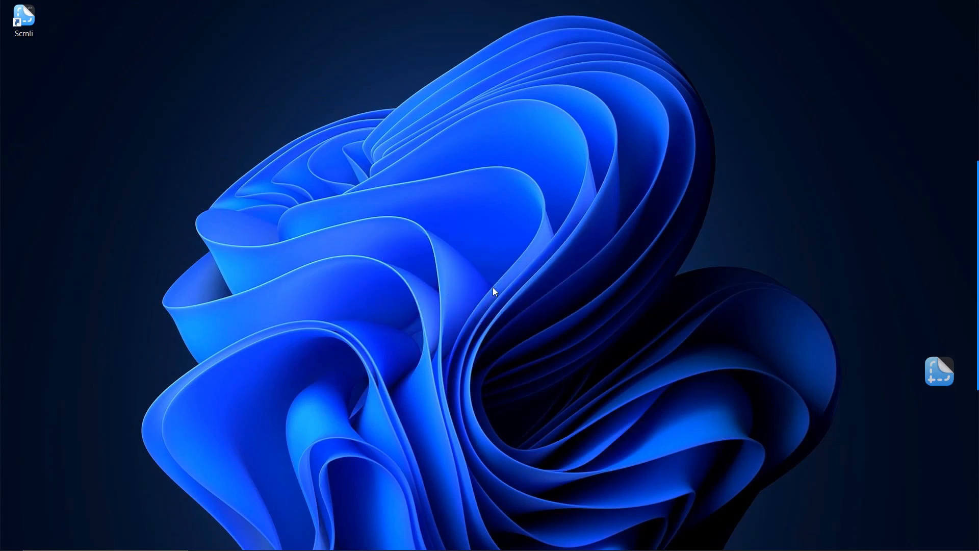
pyautogui.moveTo(455, 285)
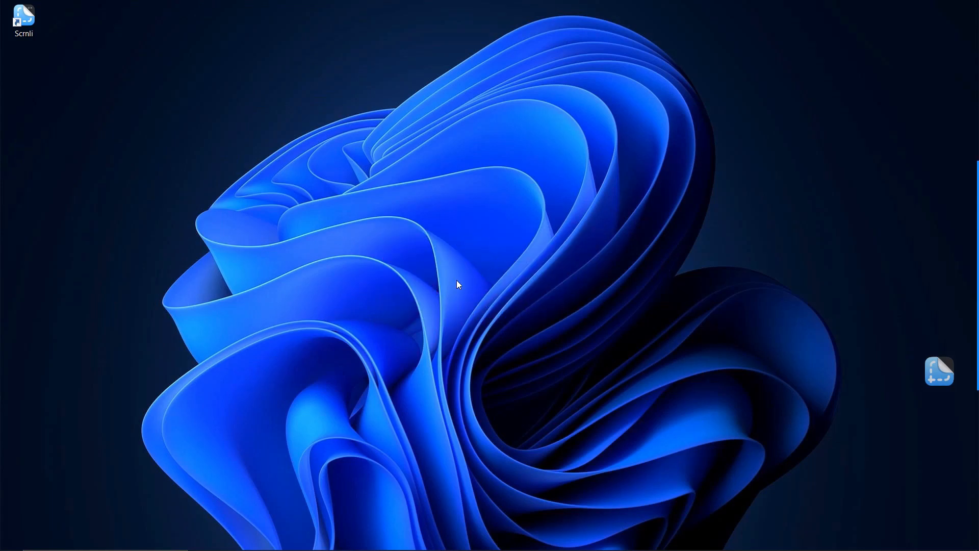
pyautogui.click(939, 372)
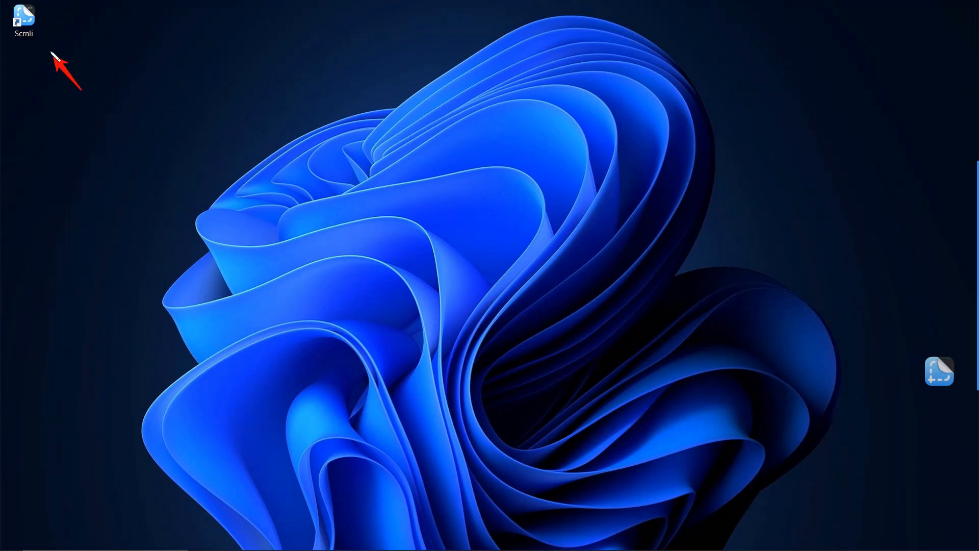
pyautogui.doubleClick(23, 19)
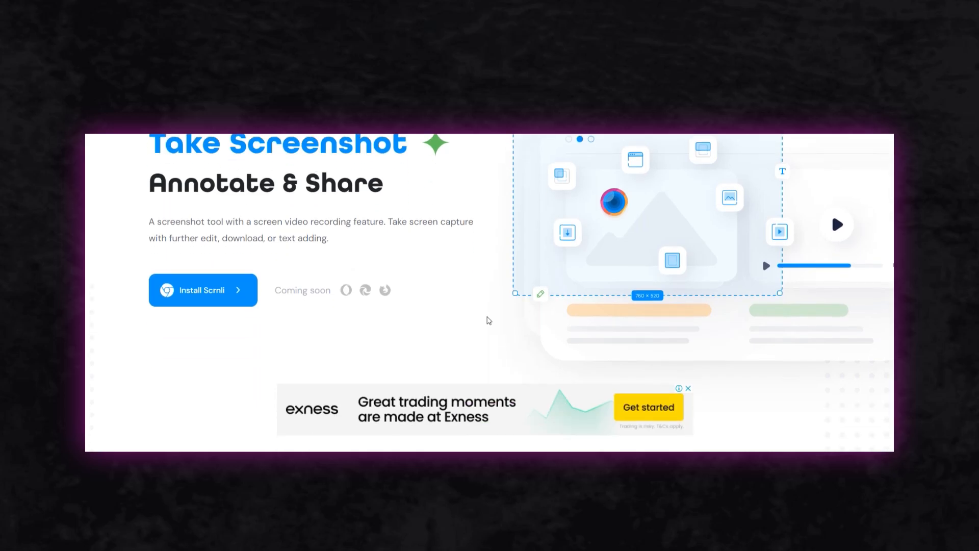
pyautogui.scroll(-3)
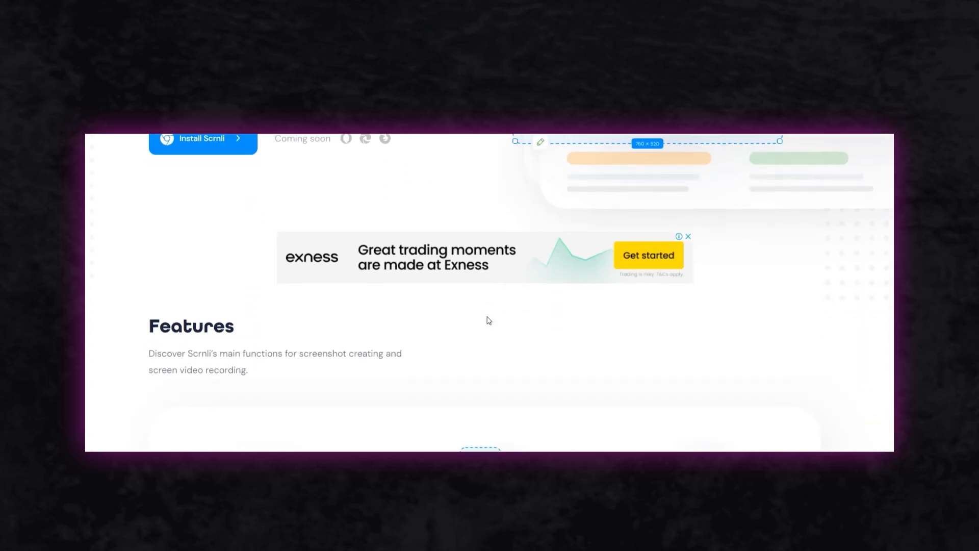
pyautogui.scroll(-3)
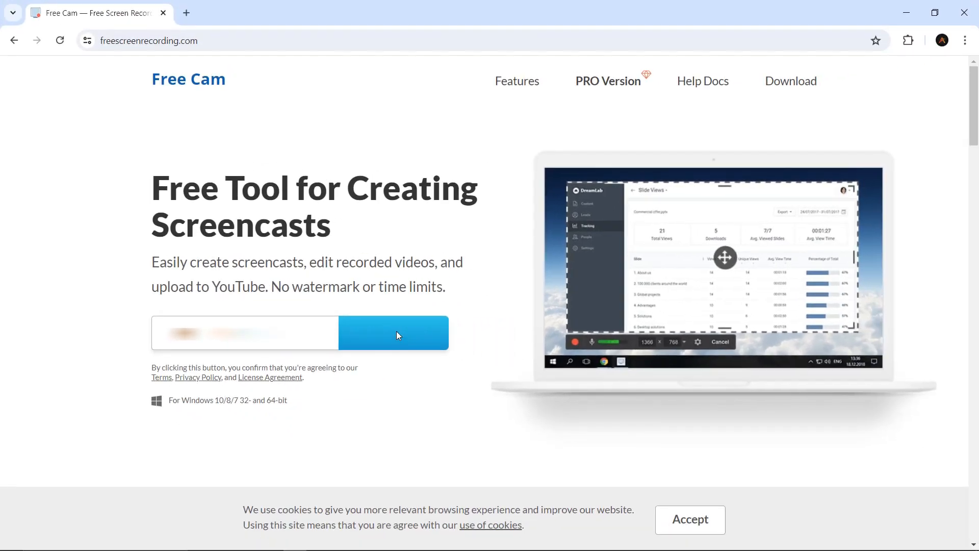
# Step: Download Free Cam from the Free Download button on freescreenrecording.com
pyautogui.click(393, 332)
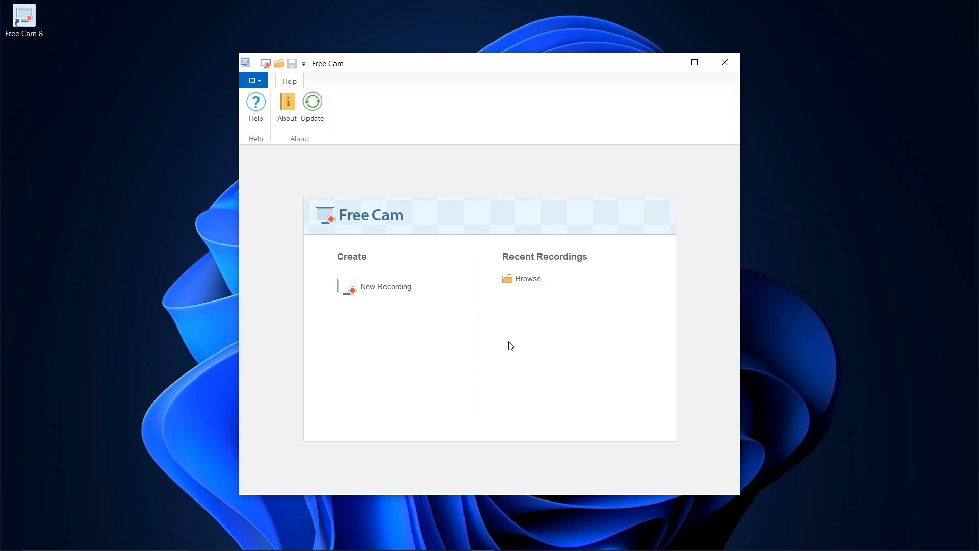
# Step: Switch Free Cam's capture area from 1280×720 to Fullscreen 1920×1080 and start recording
pyautogui.click(385, 286)
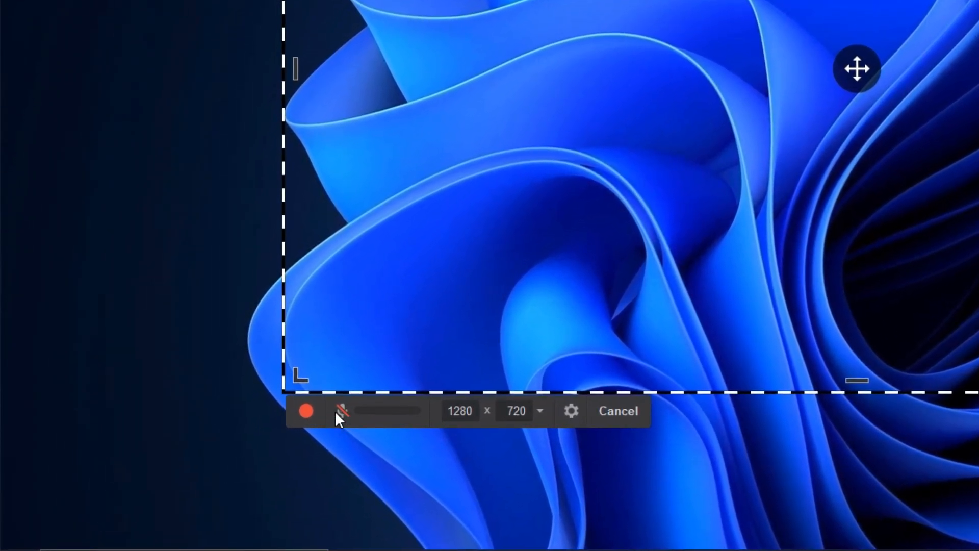
pyautogui.moveTo(347, 425)
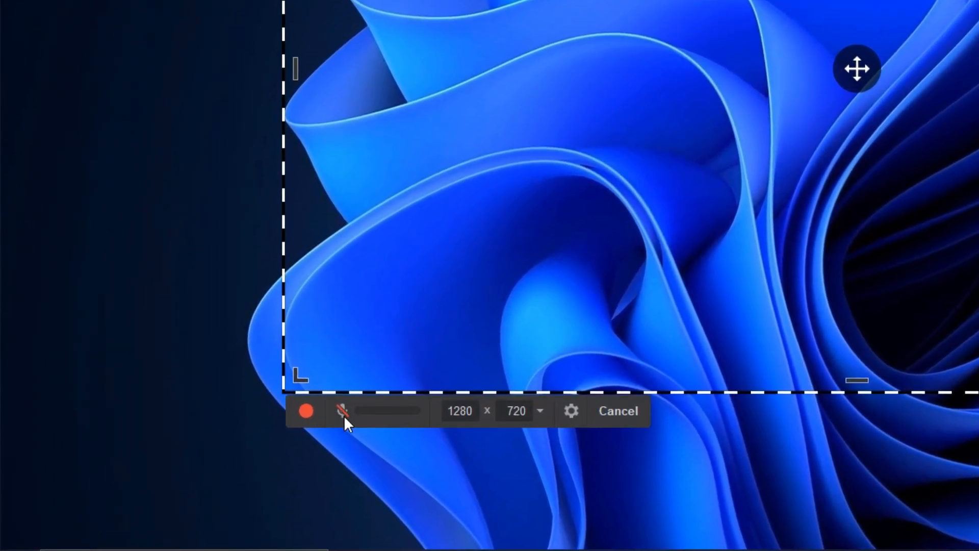
pyautogui.click(539, 411)
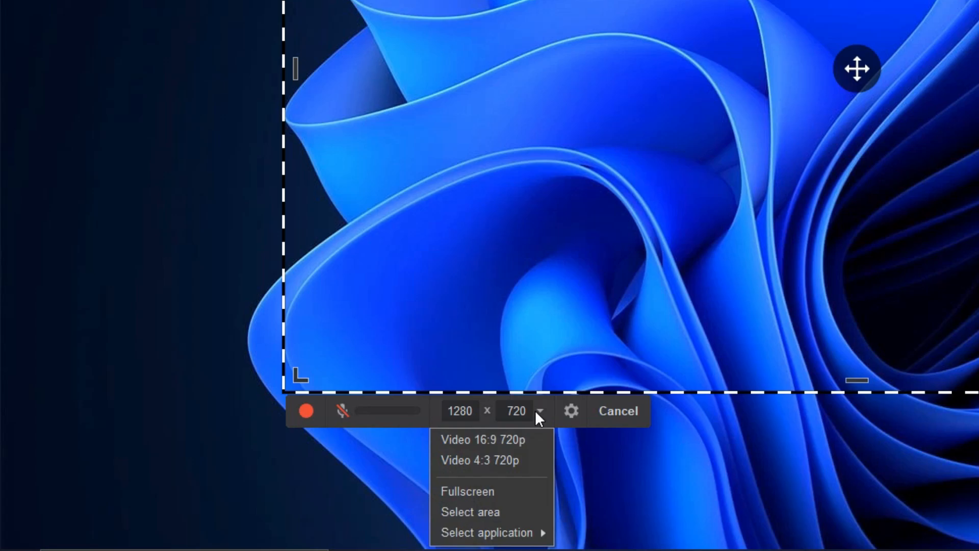
pyautogui.moveTo(504, 495)
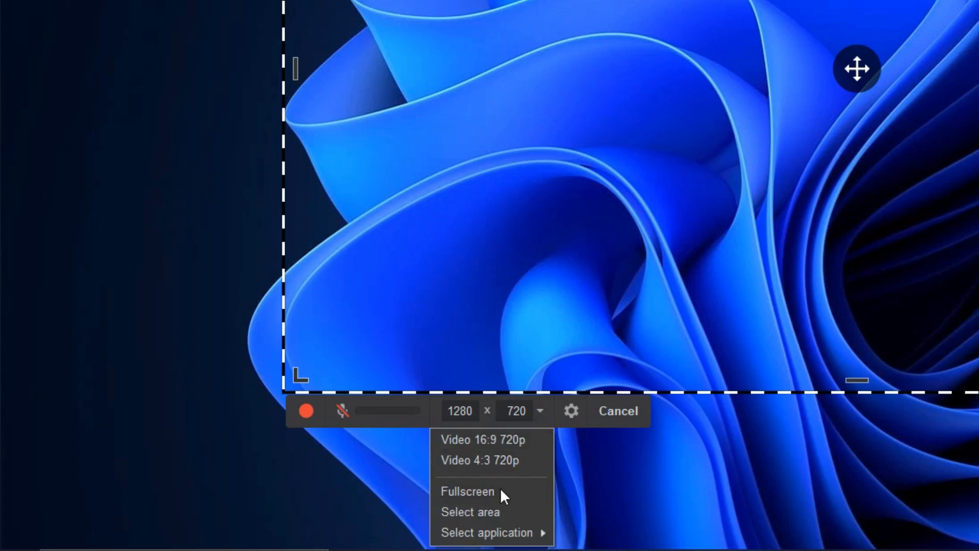
pyautogui.click(467, 490)
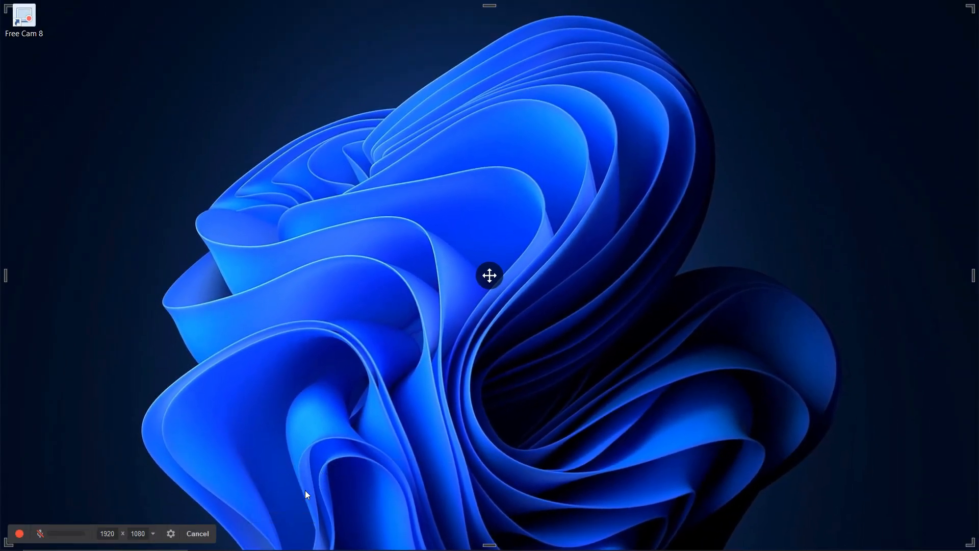
pyautogui.moveTo(246, 490)
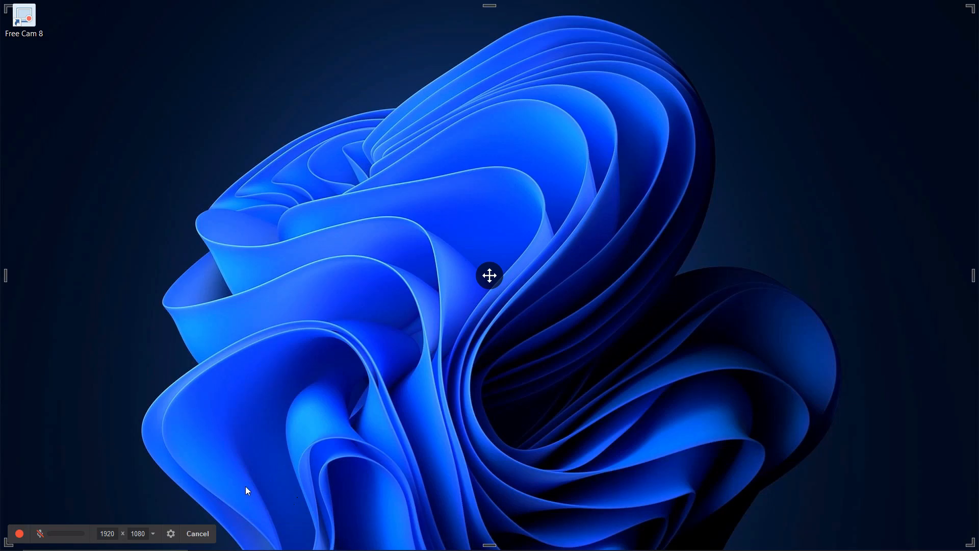
pyautogui.moveTo(19, 533)
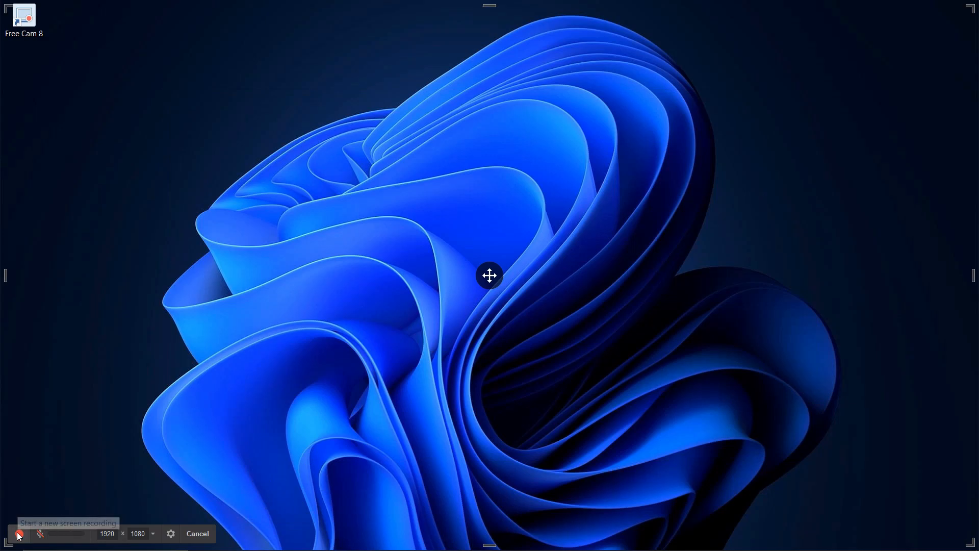
pyautogui.click(17, 533)
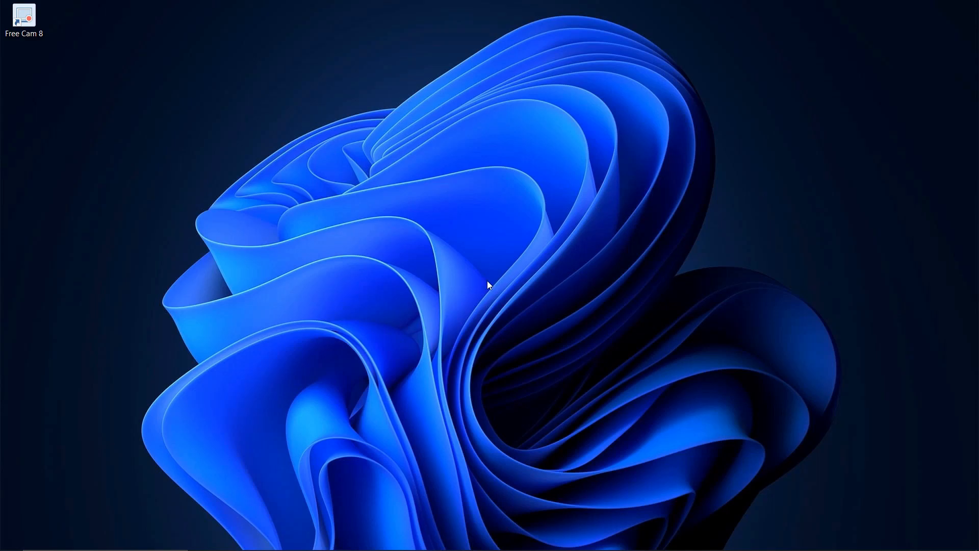
# Step: Refresh the desktop for the demo, then end the recording to open the Untitled clip
pyautogui.rightClick(489, 285)
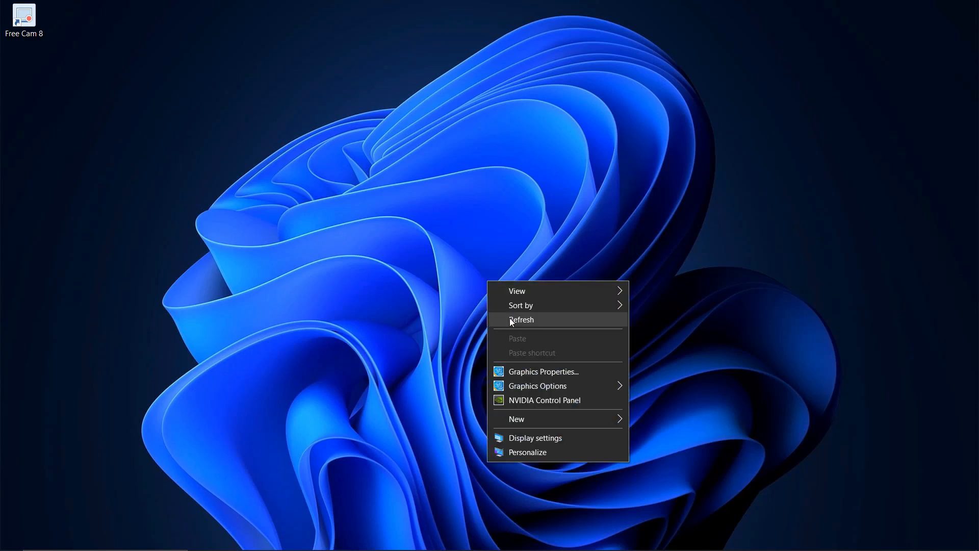
pyautogui.click(521, 319)
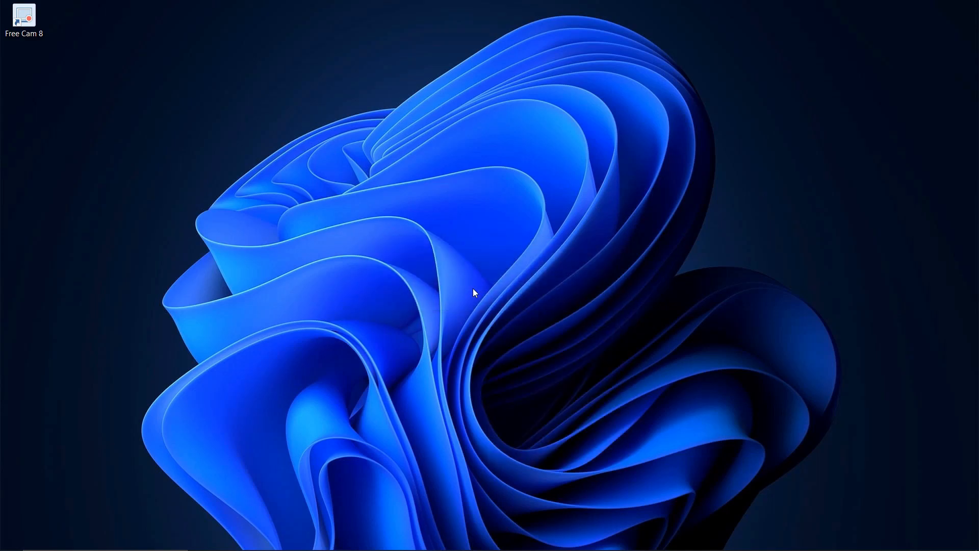
pyautogui.doubleClick(23, 16)
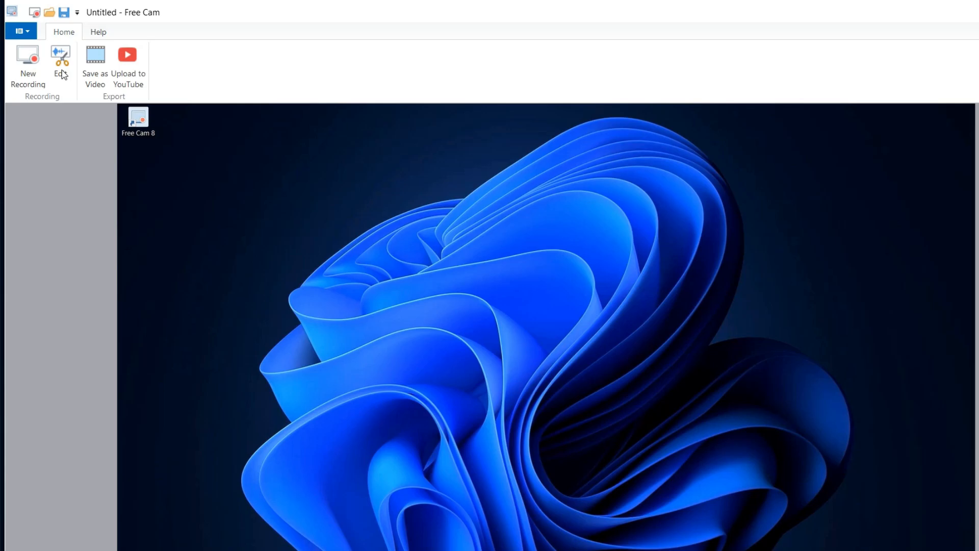
# Step: Open the clip in the editor and select 00:04.60–00:07.59, bringing up its options
pyautogui.click(61, 63)
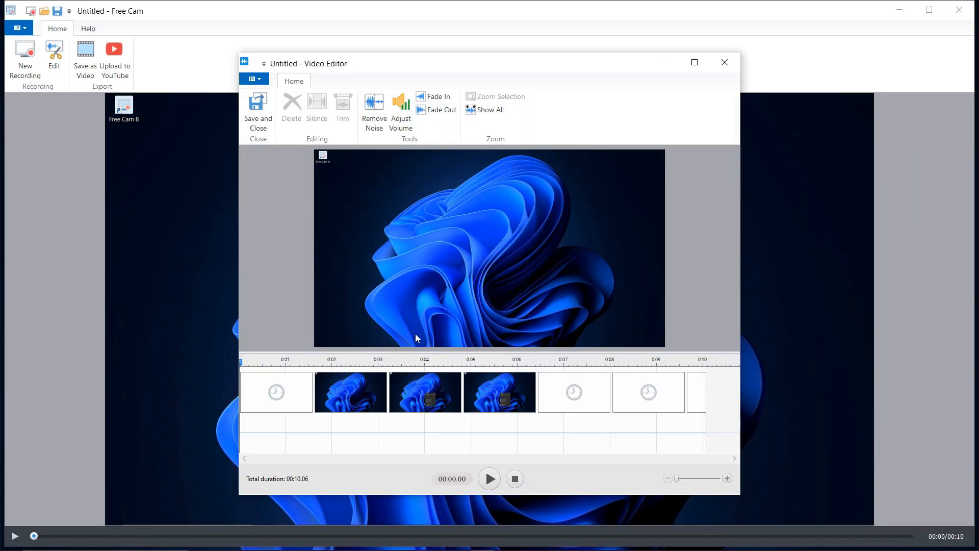
pyautogui.click(451, 361)
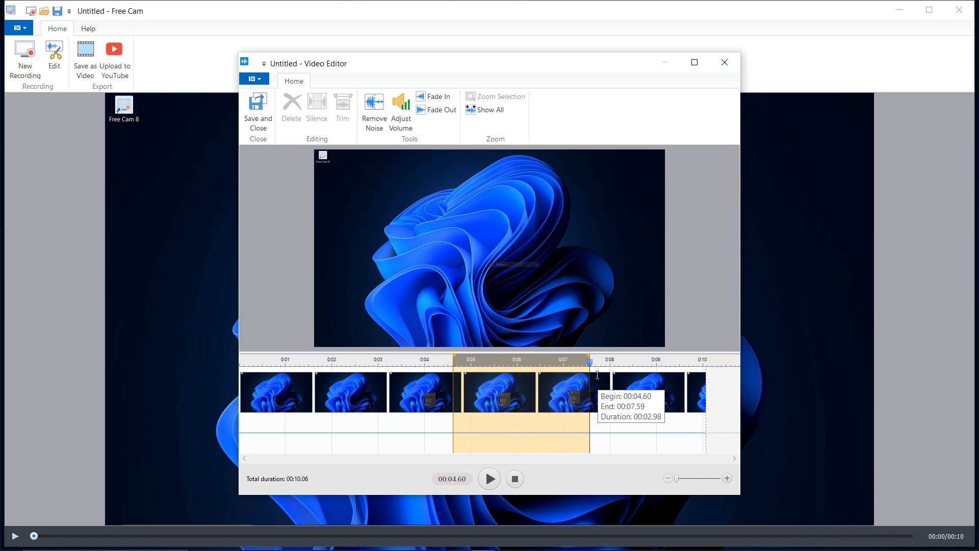
pyautogui.rightClick(489, 250)
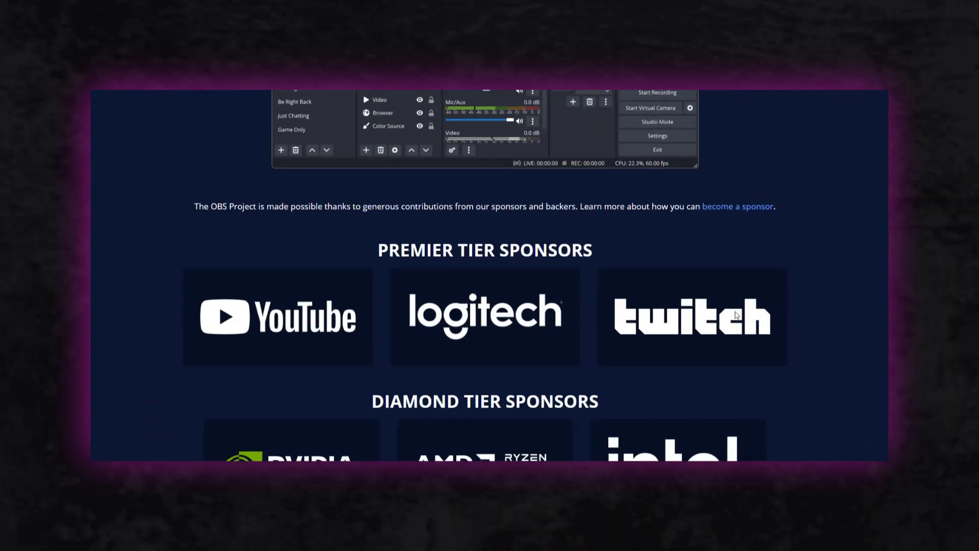
# Step: Scroll the OBS website past the sponsor tiers to the Features section
pyautogui.scroll(-3)
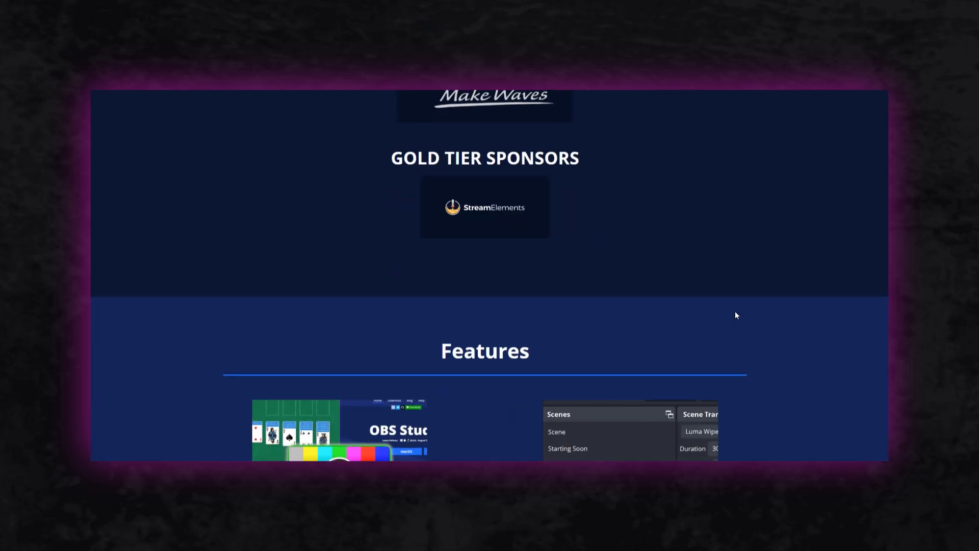
pyautogui.scroll(-3)
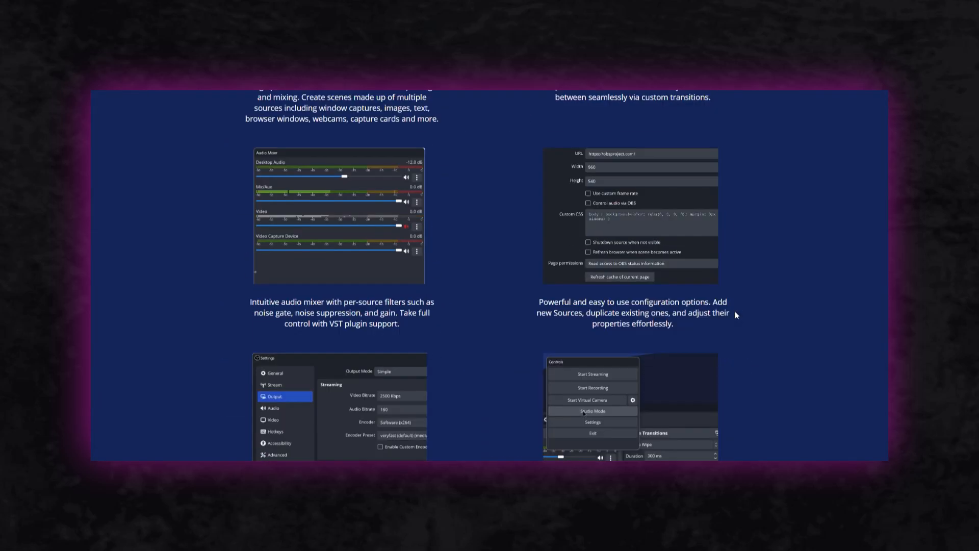
pyautogui.scroll(-3)
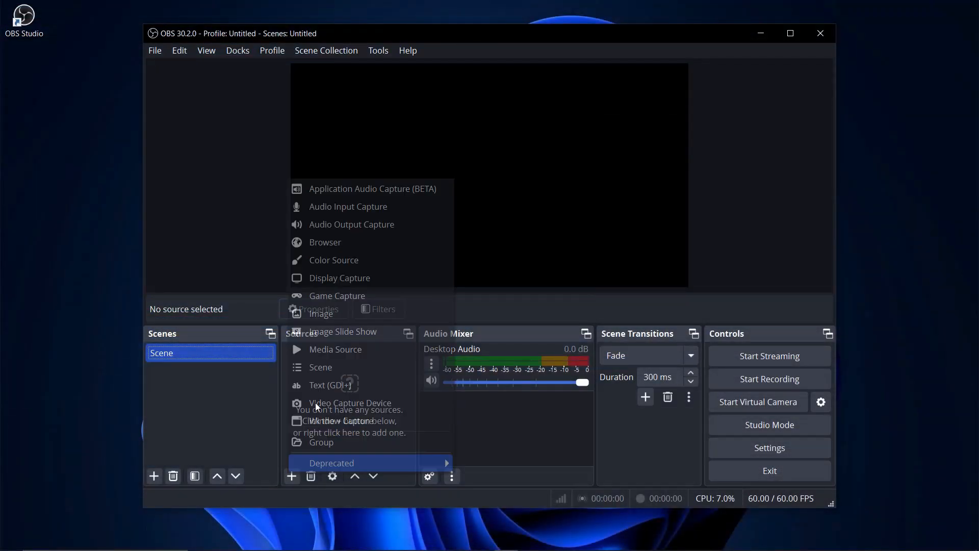
# Step: Add a Display Capture source for the primary 1920×1080 monitor, accepting its default properties
pyautogui.click(339, 277)
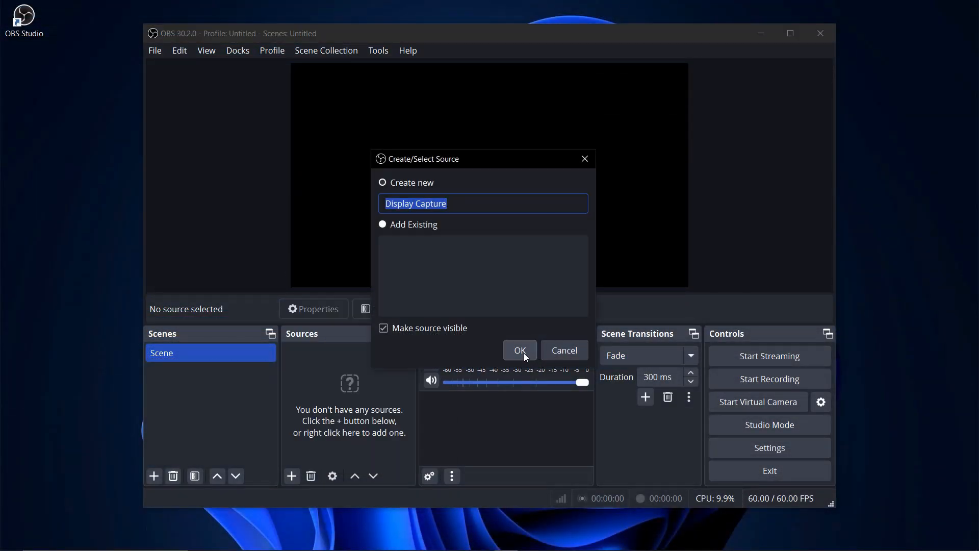
pyautogui.click(519, 350)
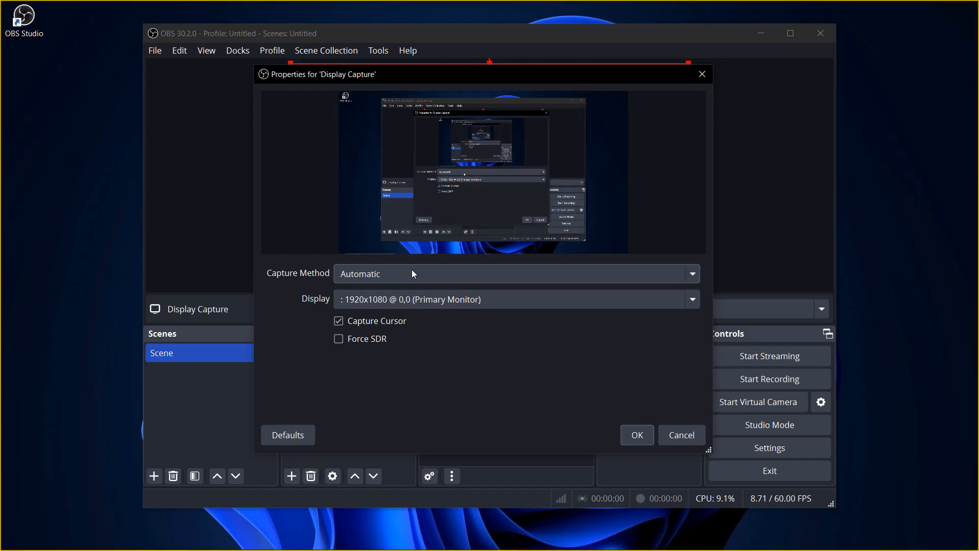
pyautogui.click(636, 434)
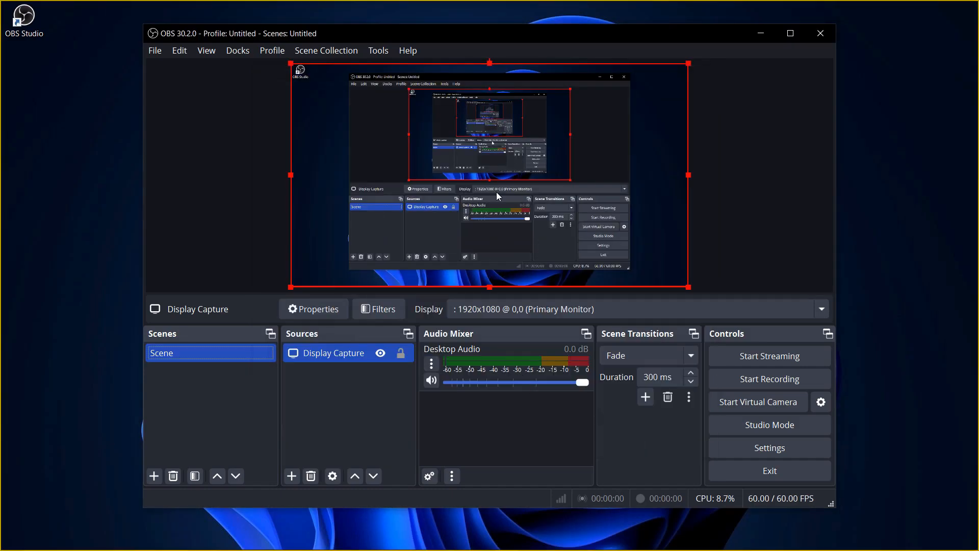
pyautogui.moveTo(543, 242)
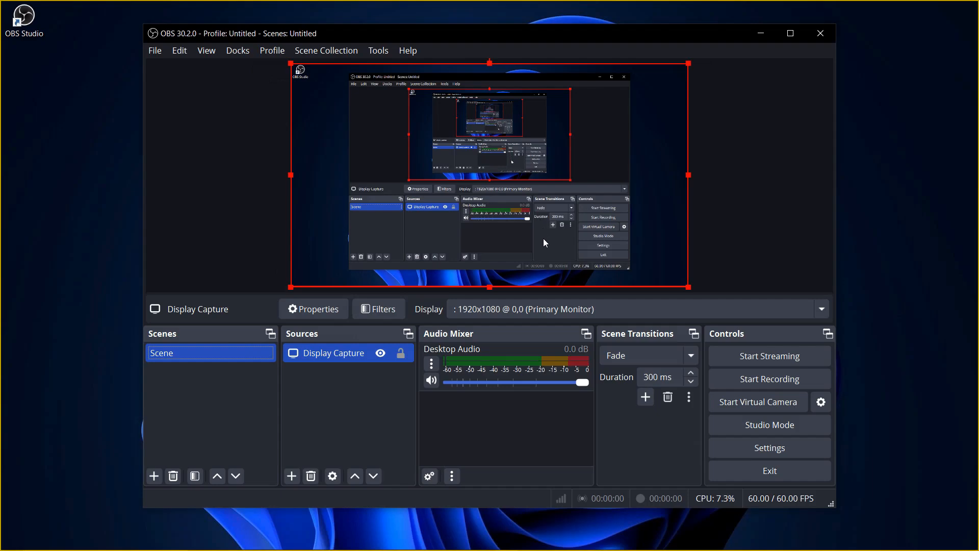
# Step: Create an Audio Input Capture source, opening its device Properties window
pyautogui.click(290, 475)
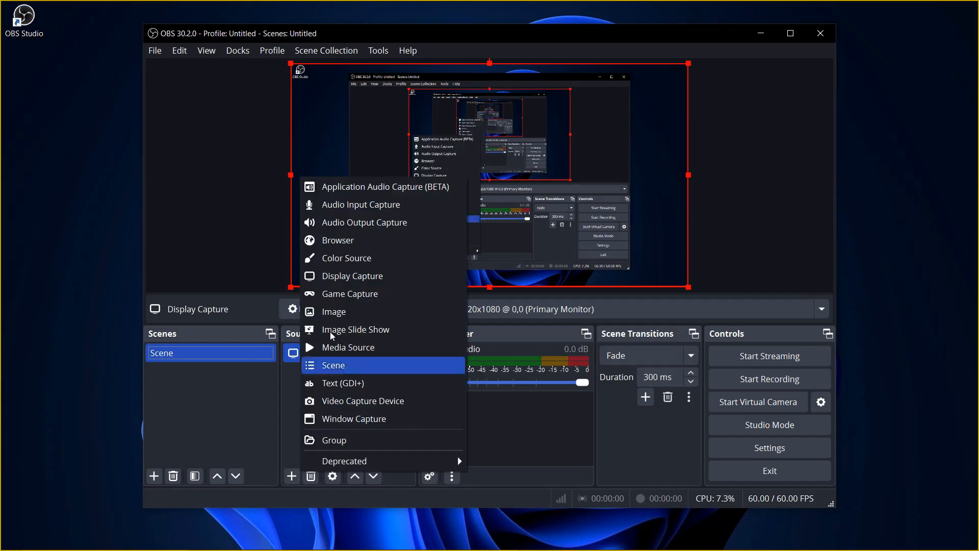
pyautogui.moveTo(372, 208)
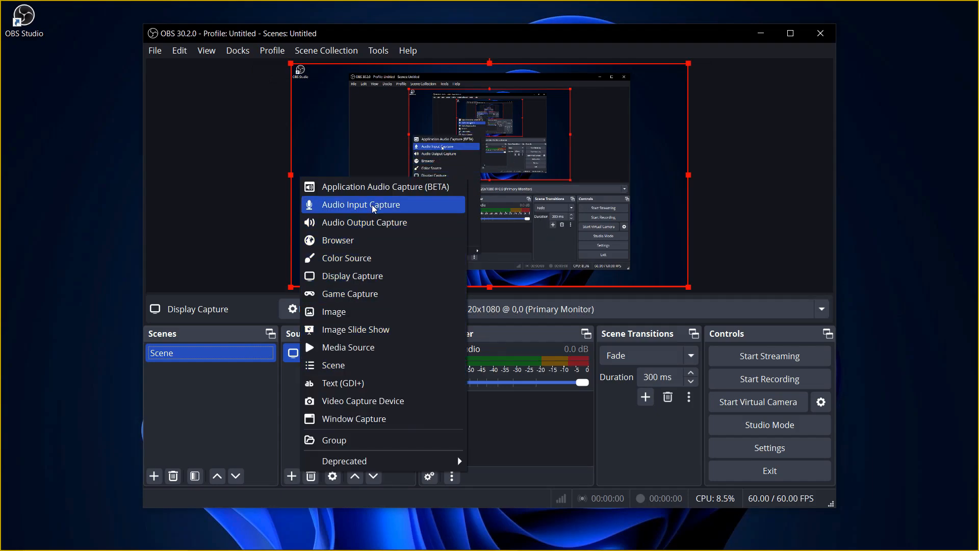
pyautogui.click(361, 204)
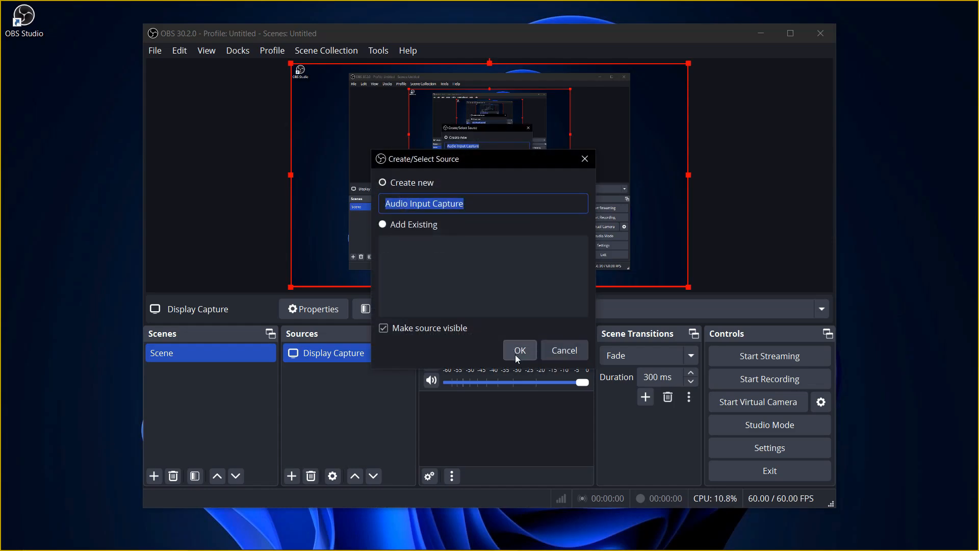
pyautogui.click(519, 350)
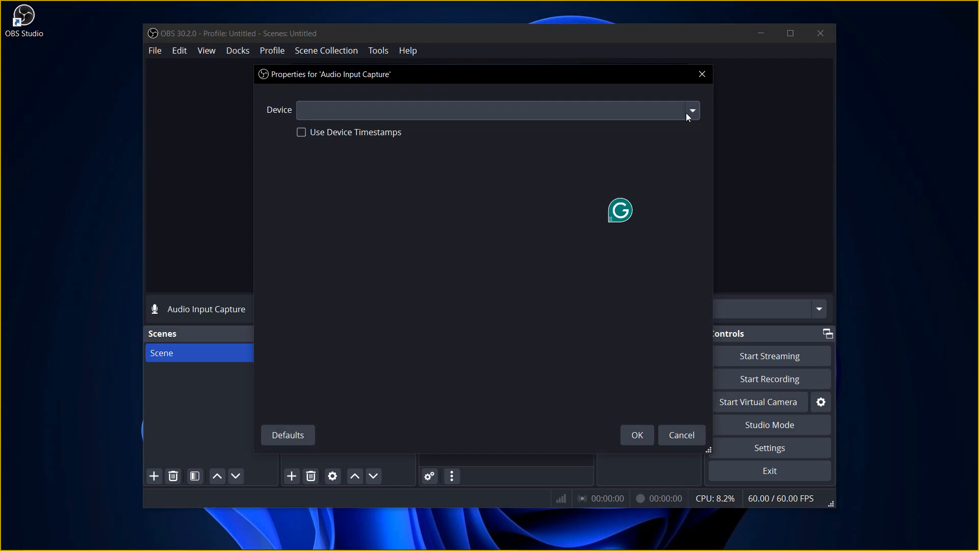
pyautogui.moveTo(592, 422)
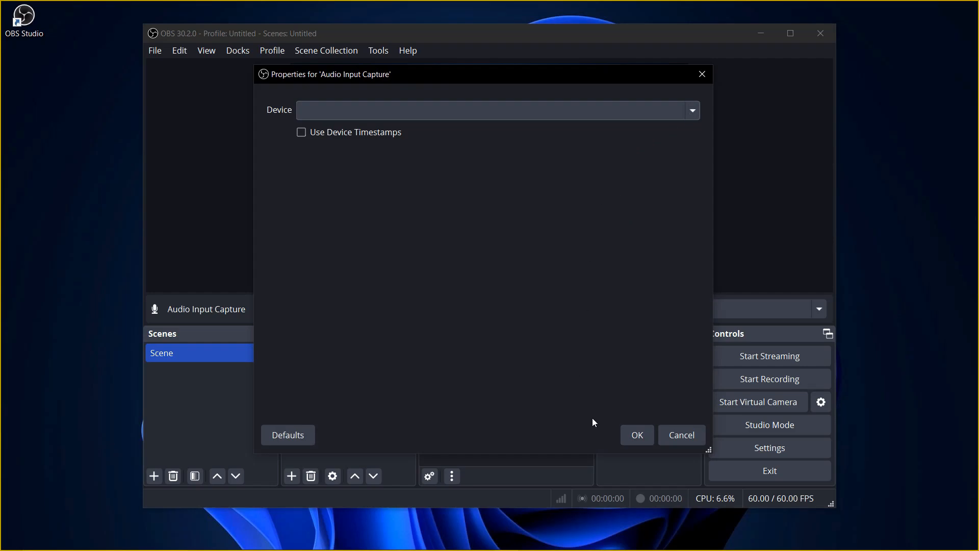